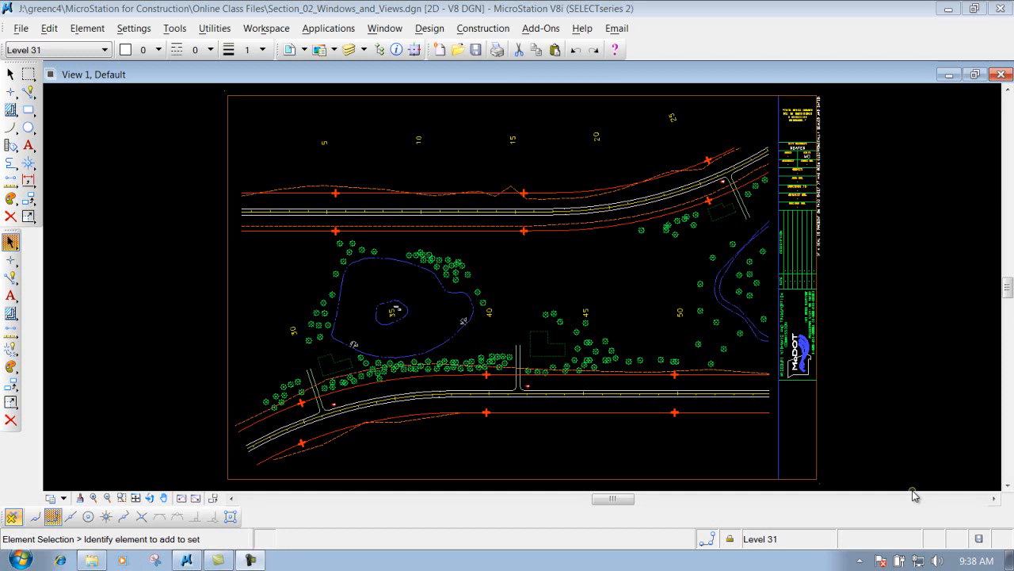
pyautogui.moveTo(36, 485)
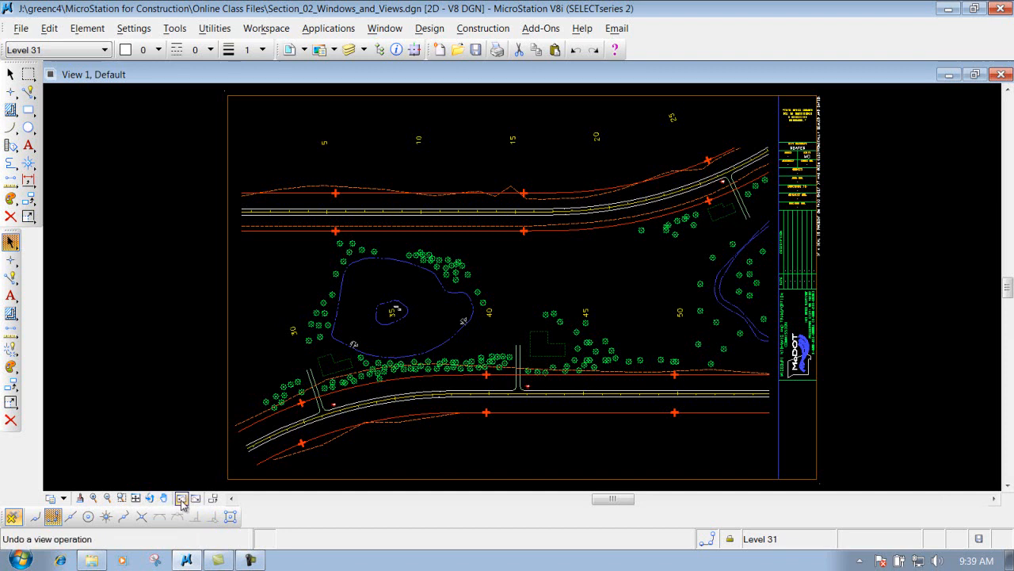
pyautogui.moveTo(195, 497)
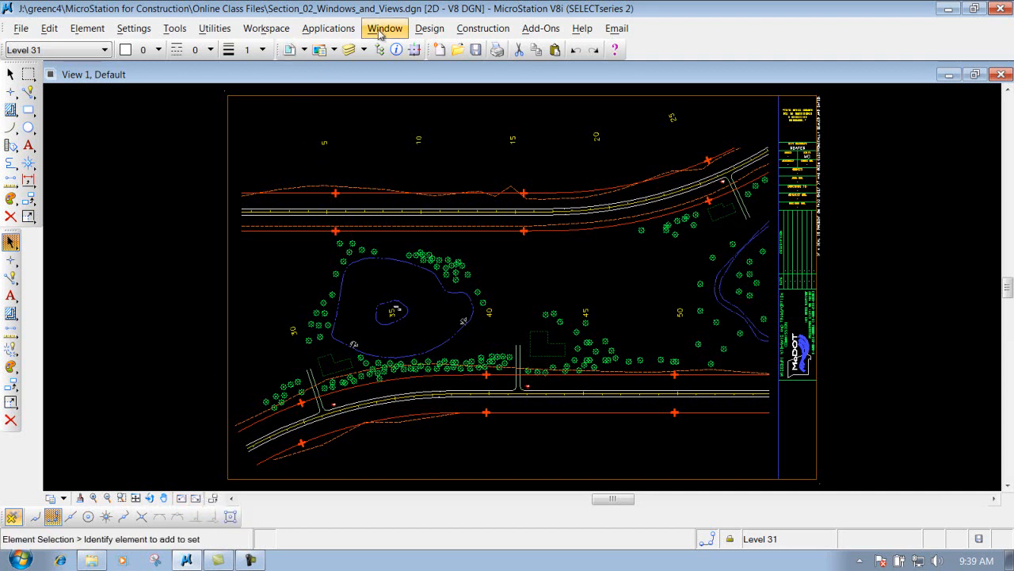
# Browse the Window menu's view and arrangement options, then open Utilities to reach Saved Views
pyautogui.click(385, 27)
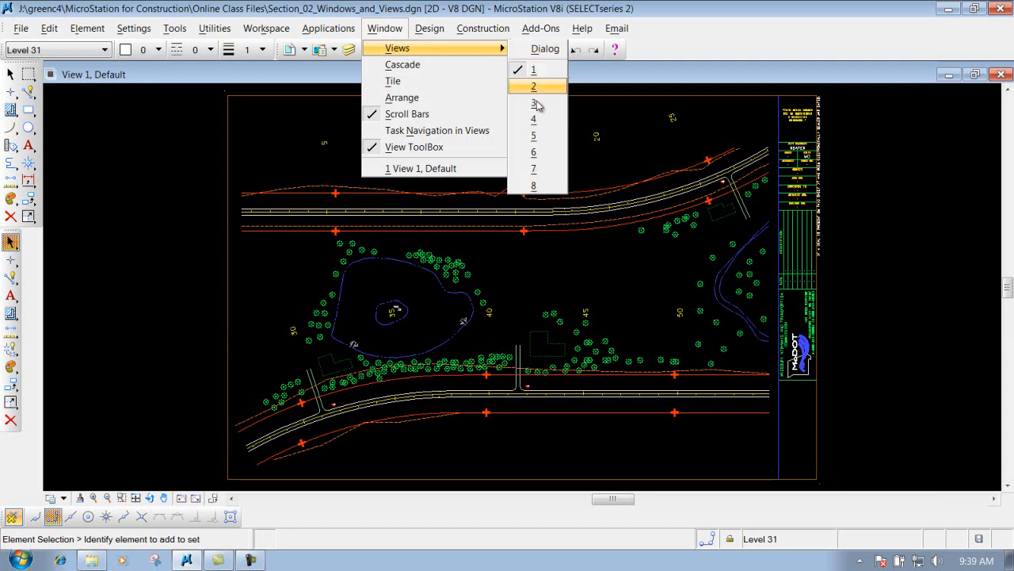
pyautogui.moveTo(538, 184)
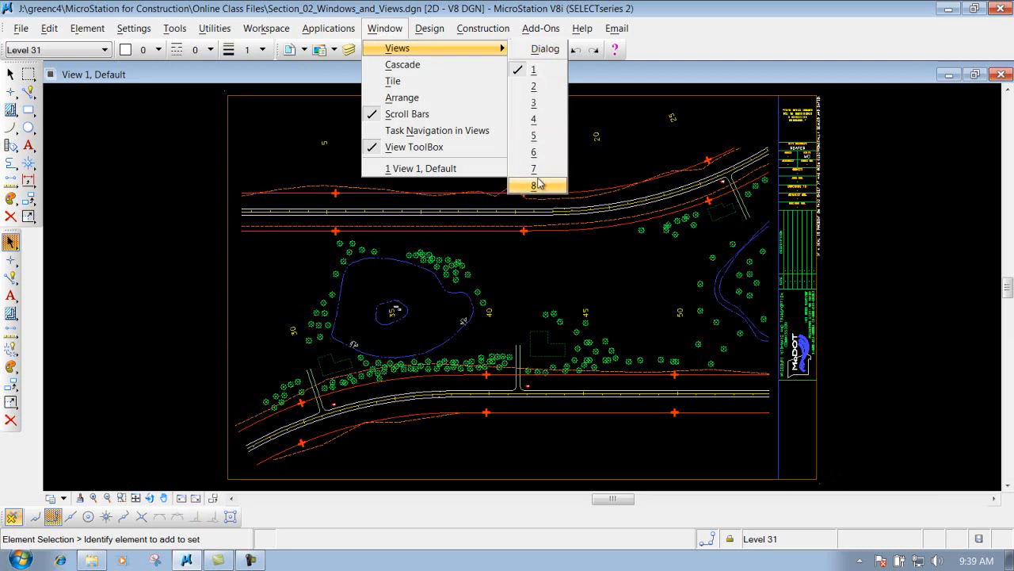
pyautogui.moveTo(402, 64)
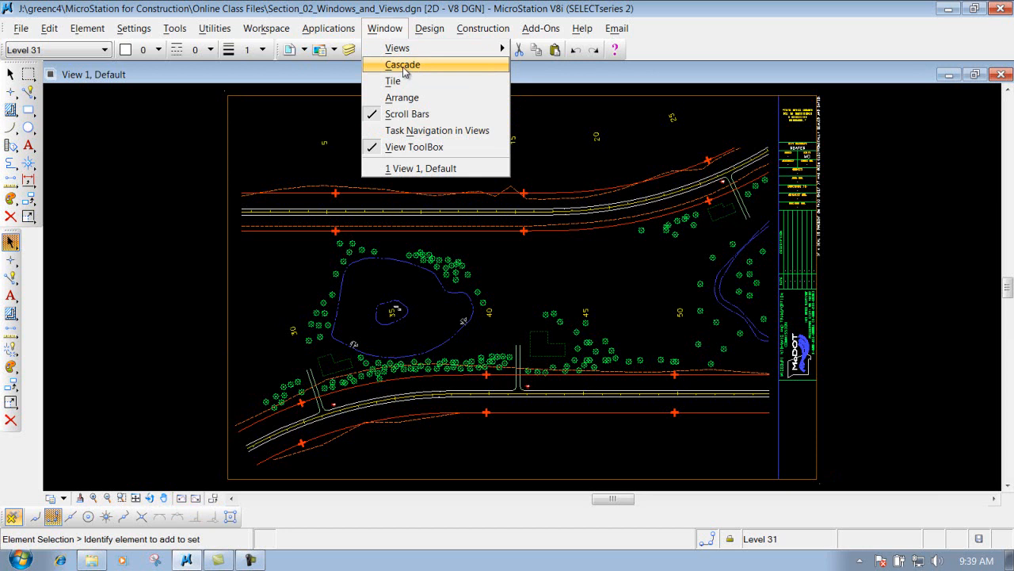
pyautogui.moveTo(407, 114)
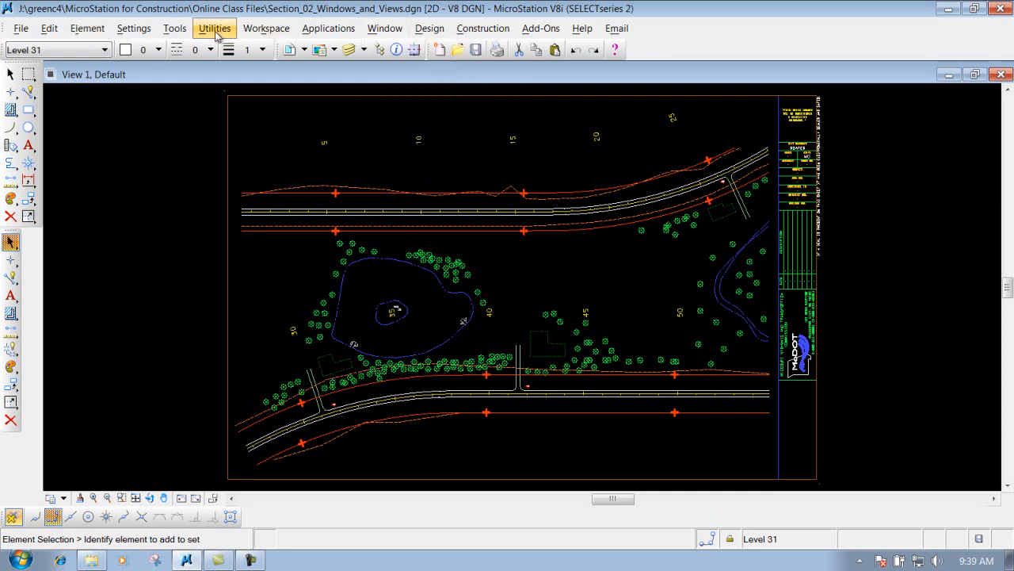
pyautogui.click(214, 27)
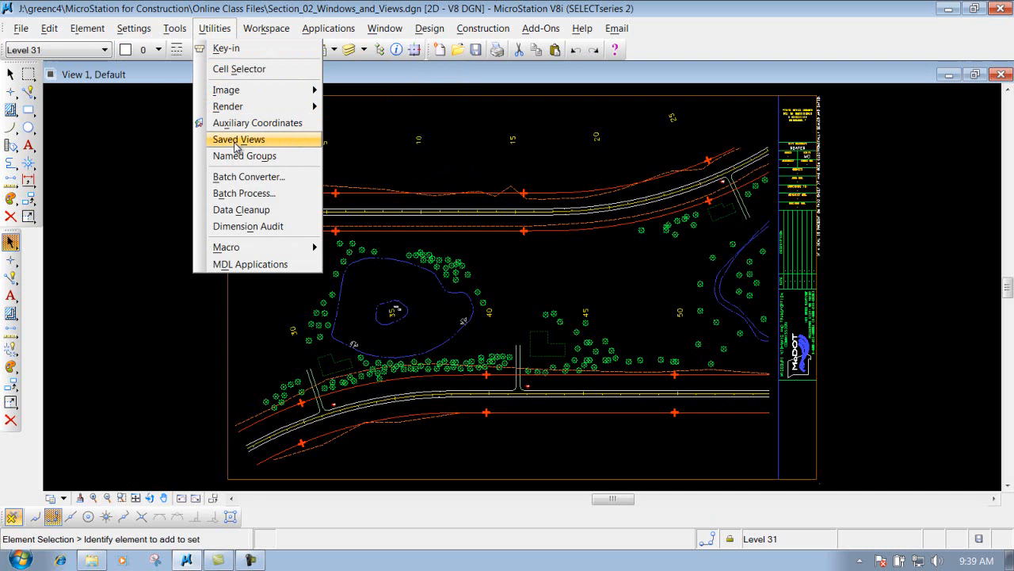